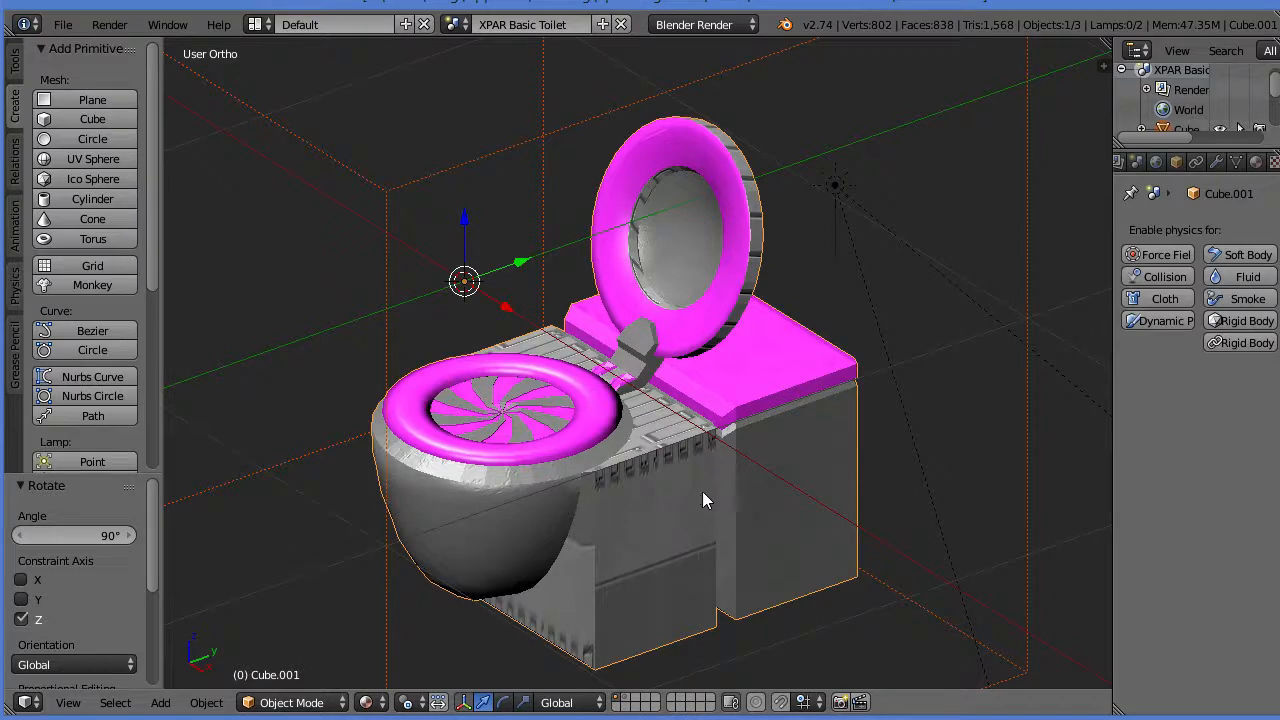
{"action": "mouse_move", "coordinate": [692, 524]}
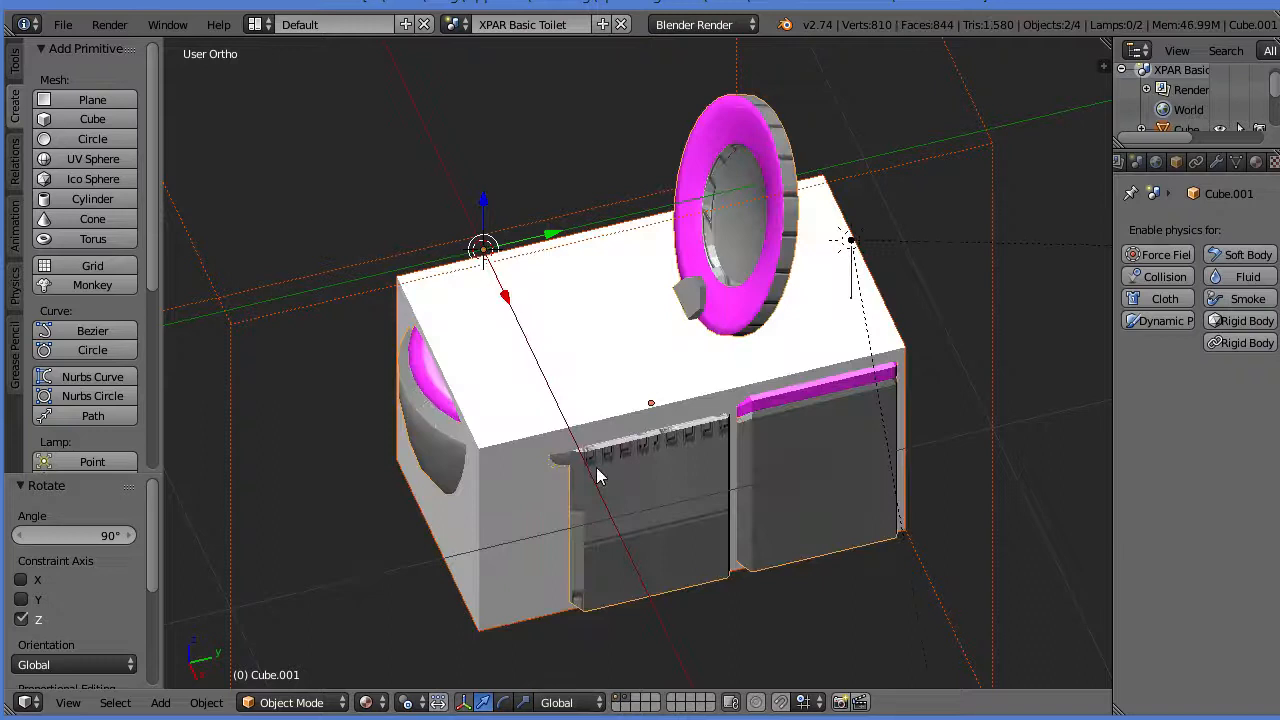
{"action": "mouse_move", "coordinate": [588, 684]}
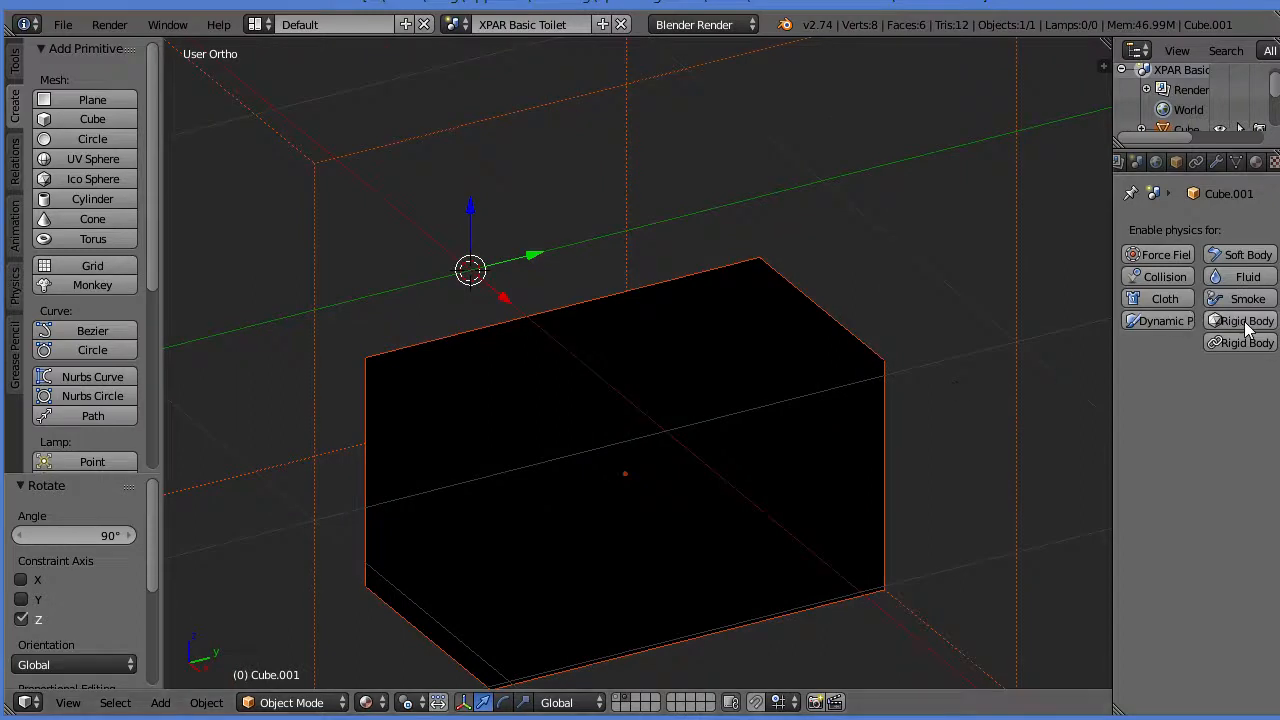
Enable Rigid Body physics on the collision cube.
{"action": "left_click", "coordinate": [1238, 320]}
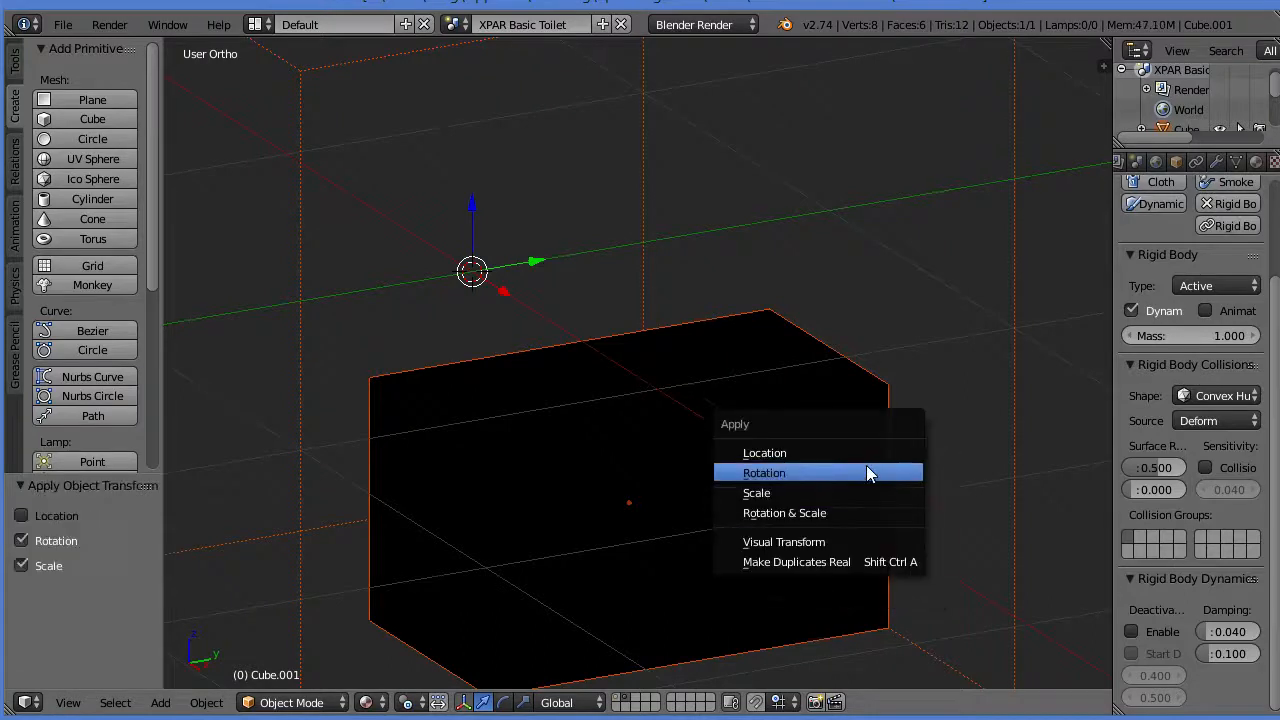
Apply the cube's Rotation & Scale, set collision shape to Box, and show the toilet's layer too.
{"action": "left_click", "coordinate": [764, 452]}
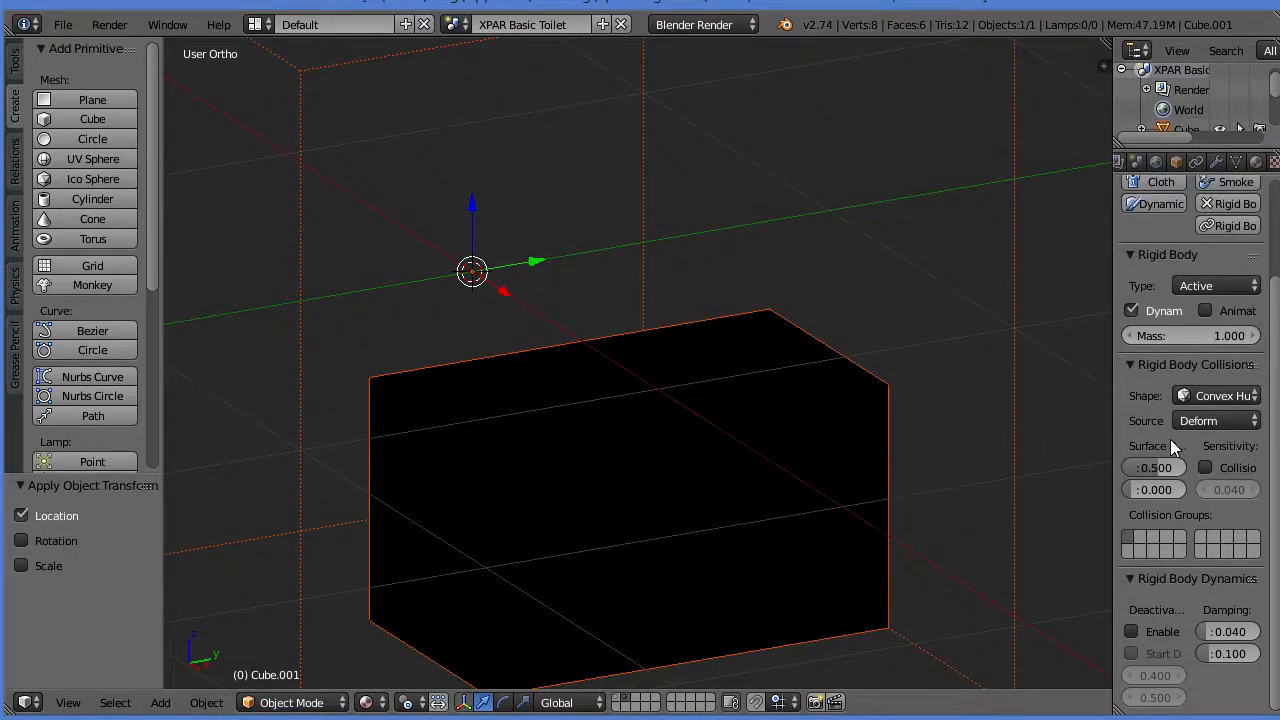
{"action": "mouse_move", "coordinate": [1216, 396]}
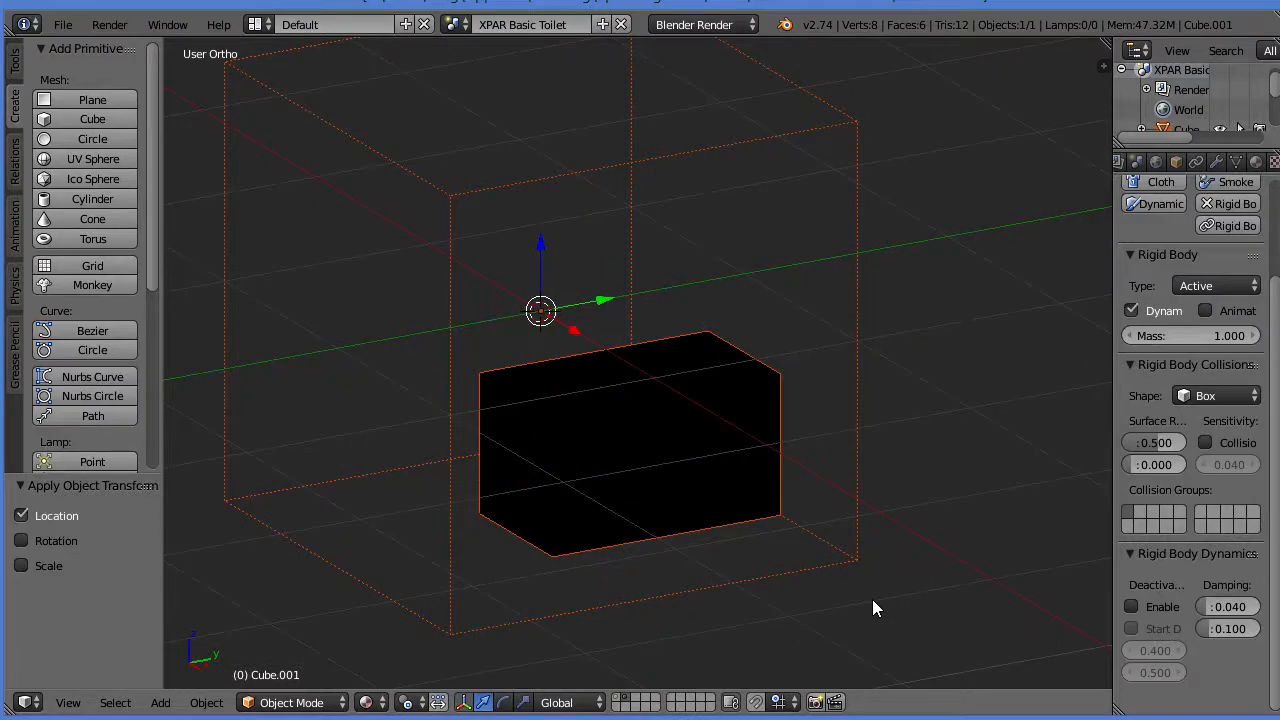
{"action": "mouse_move", "coordinate": [820, 590]}
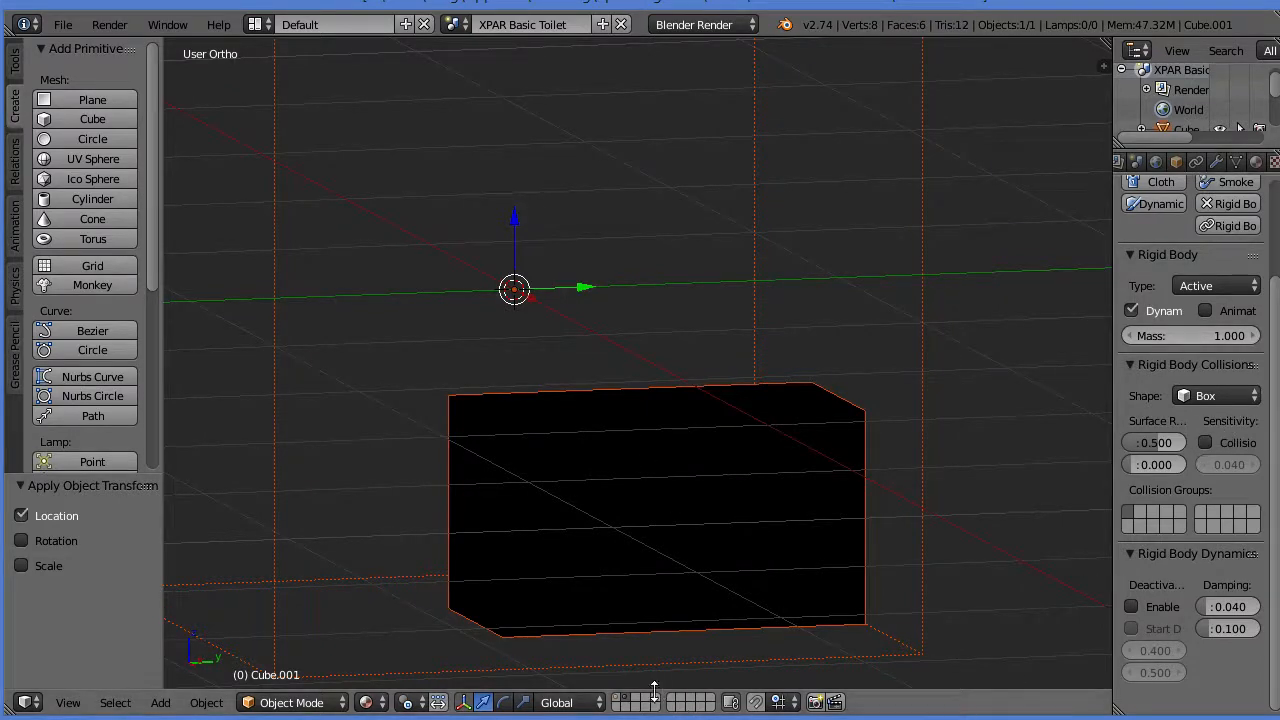
{"action": "left_click", "coordinate": [636, 702]}
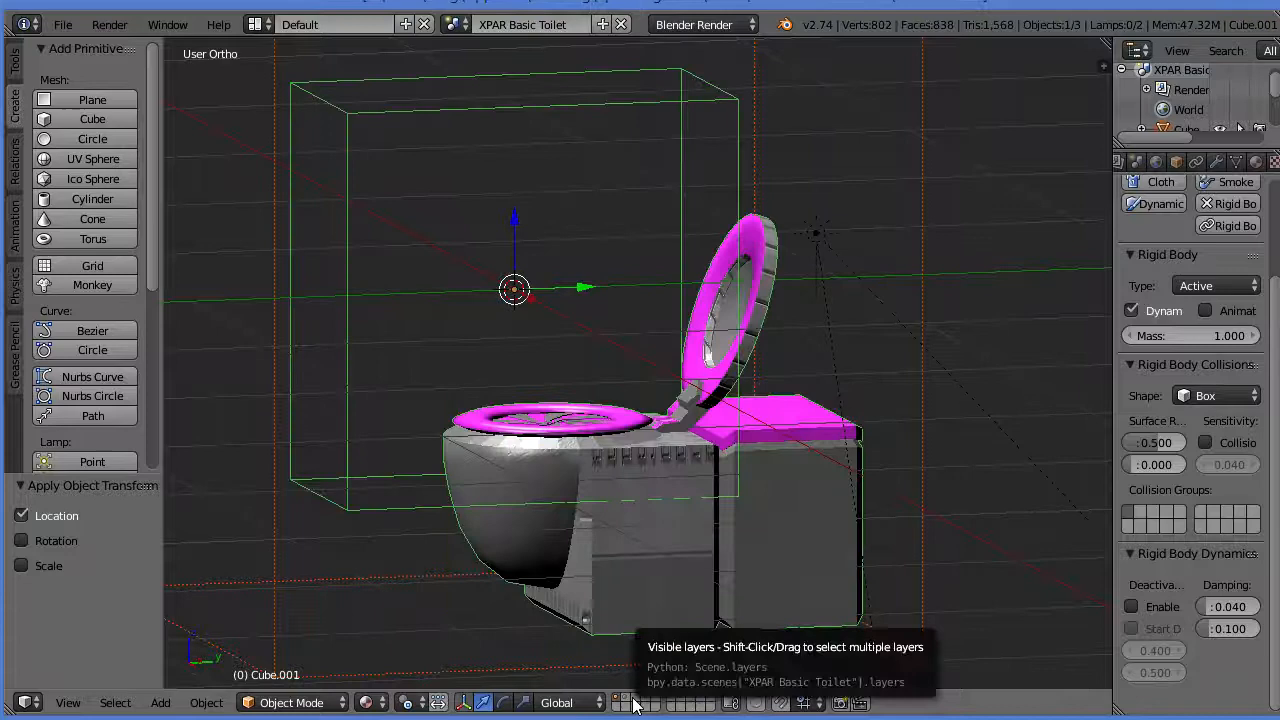